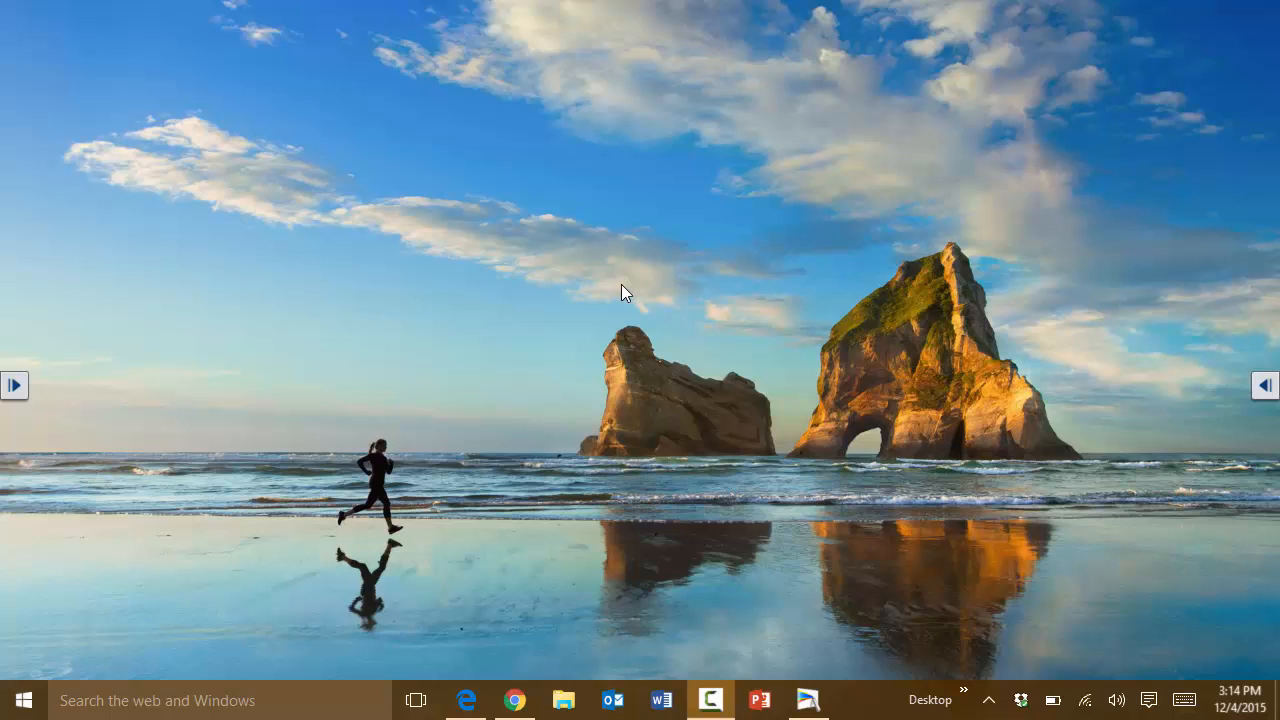
pyautogui.moveTo(1184, 700)
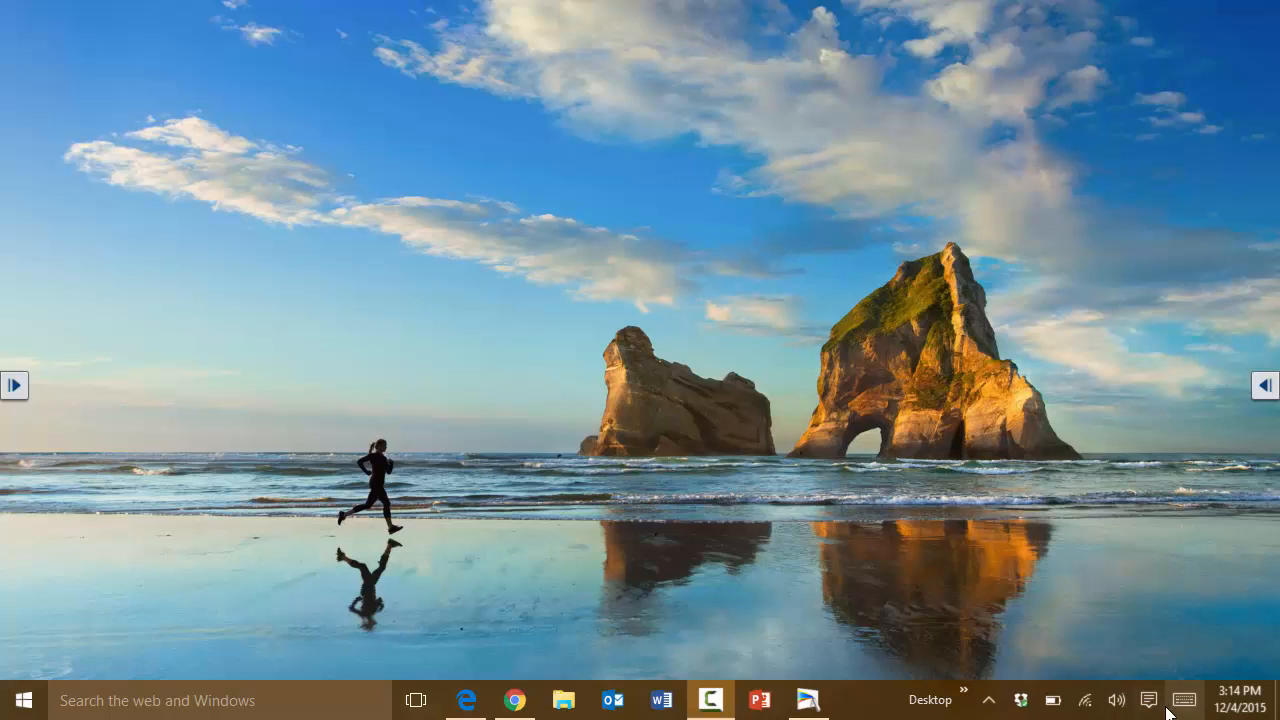
pyautogui.moveTo(1148, 700)
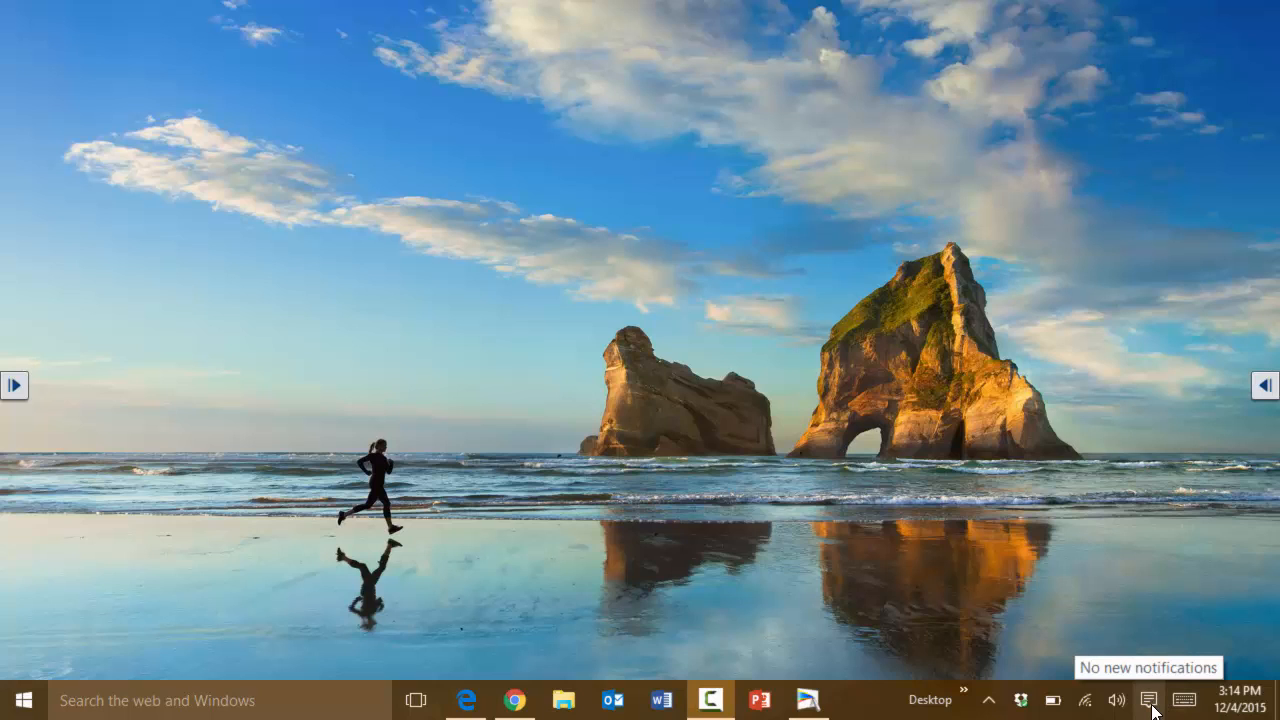
# Step: Turn on tablet mode from the Action Center quick actions
pyautogui.click(1148, 700)
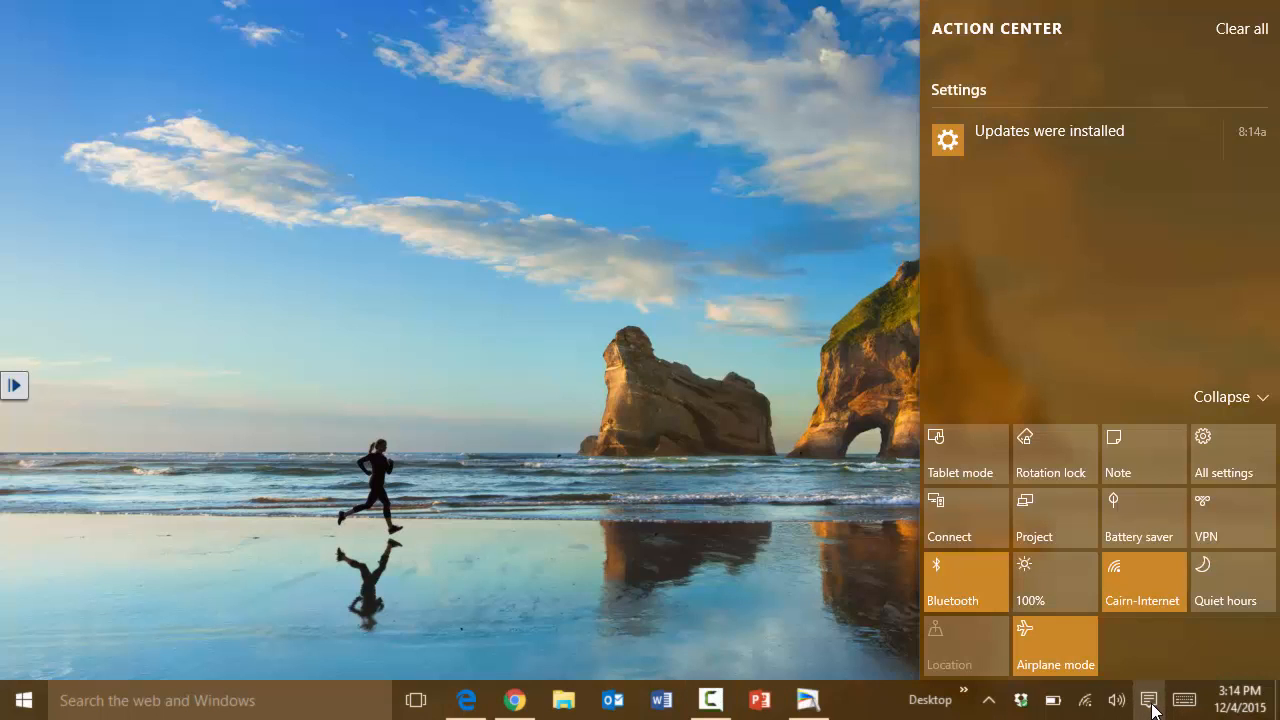
pyautogui.moveTo(966, 452)
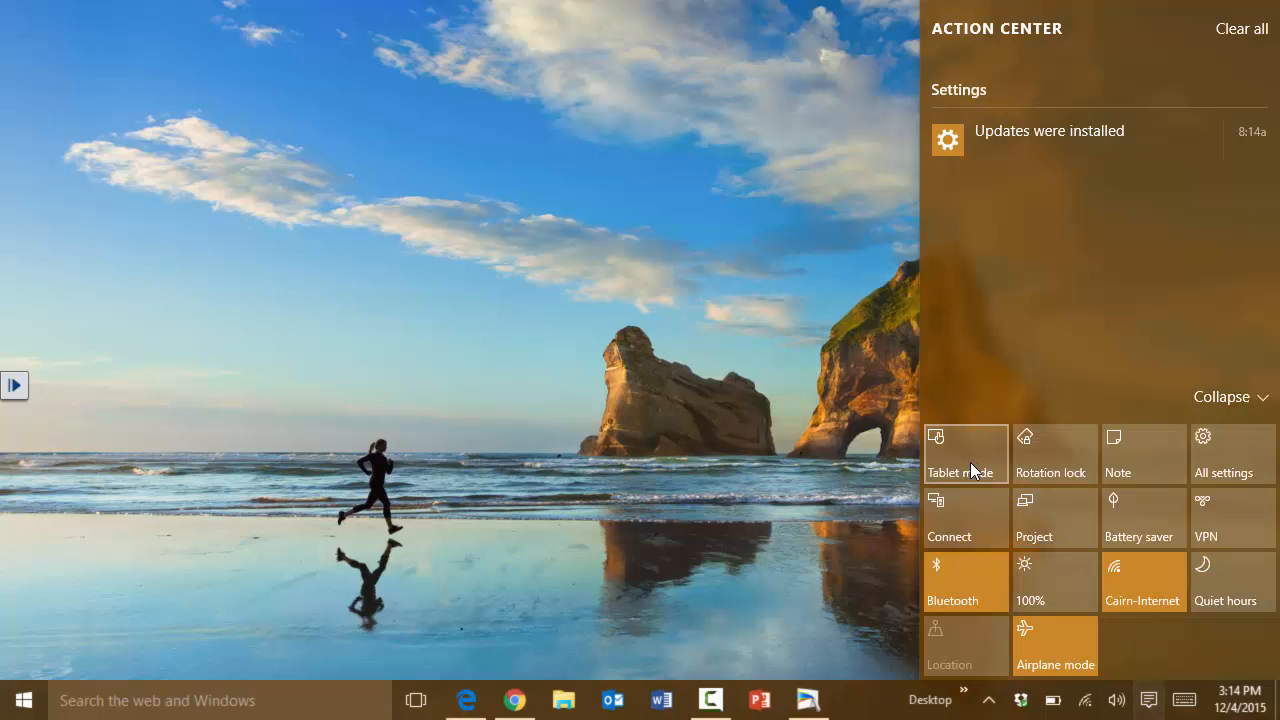
pyautogui.moveTo(1032, 460)
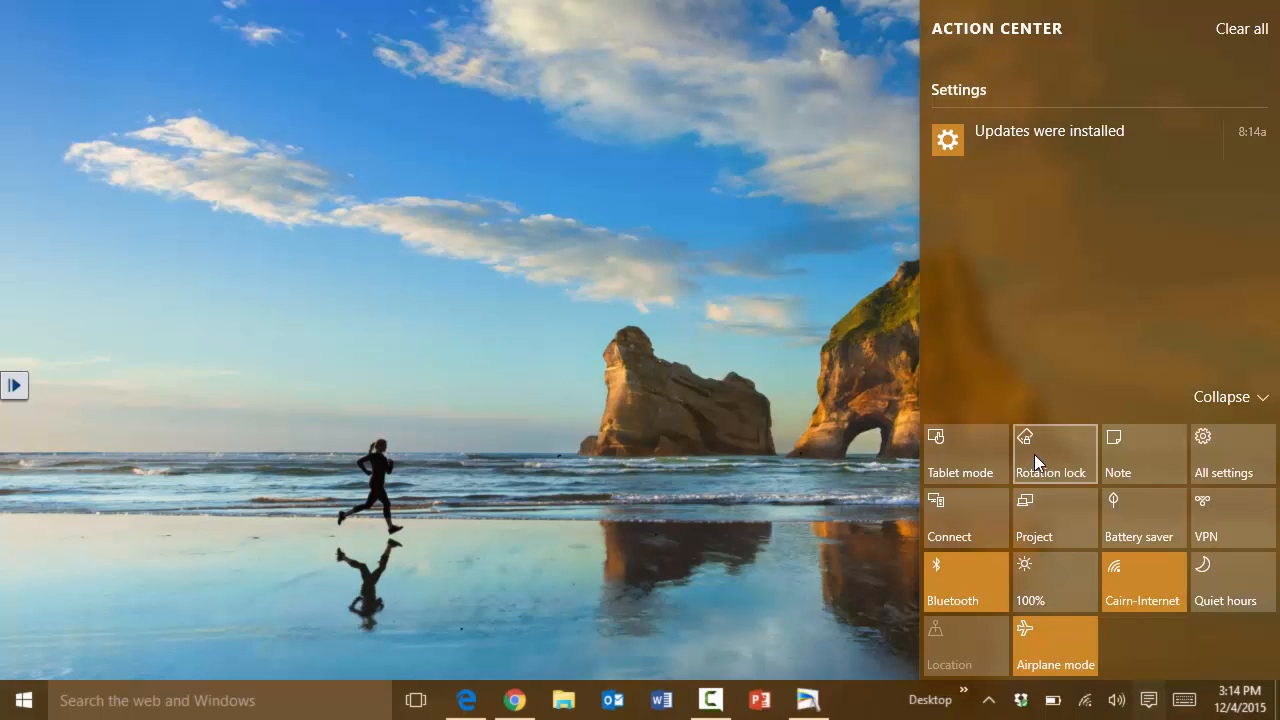
pyautogui.moveTo(1030, 472)
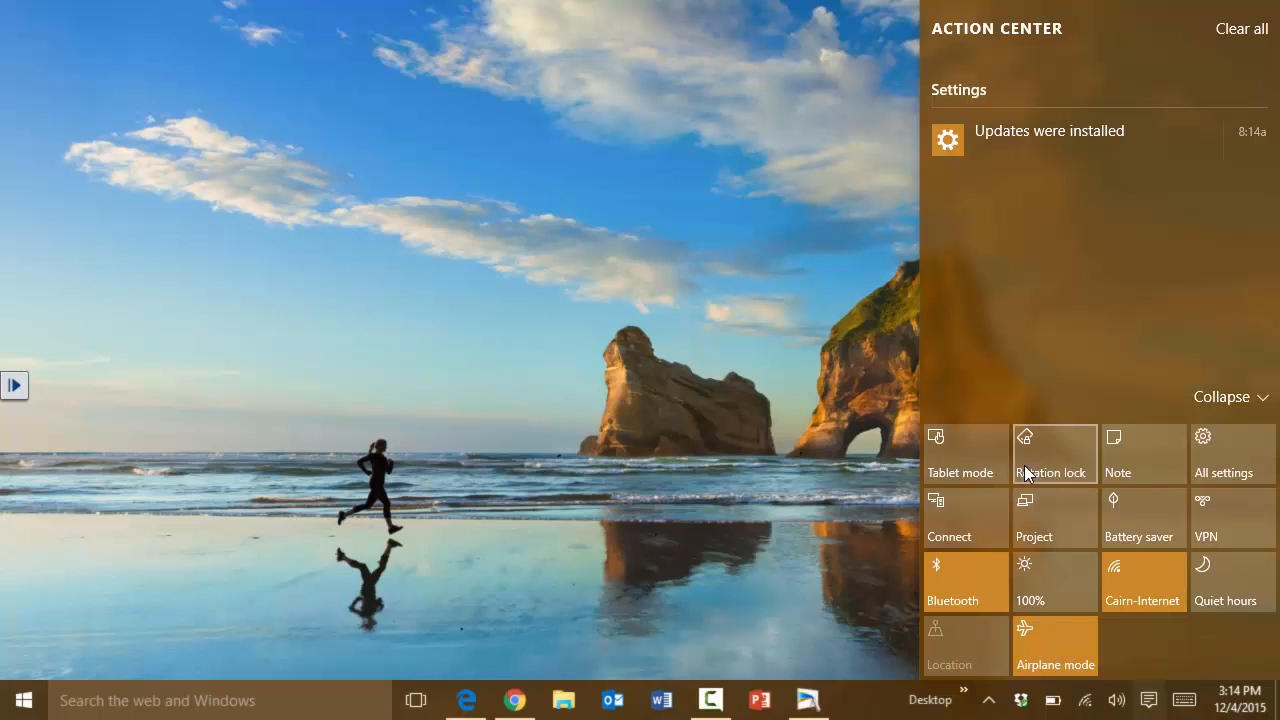
pyautogui.moveTo(1050, 480)
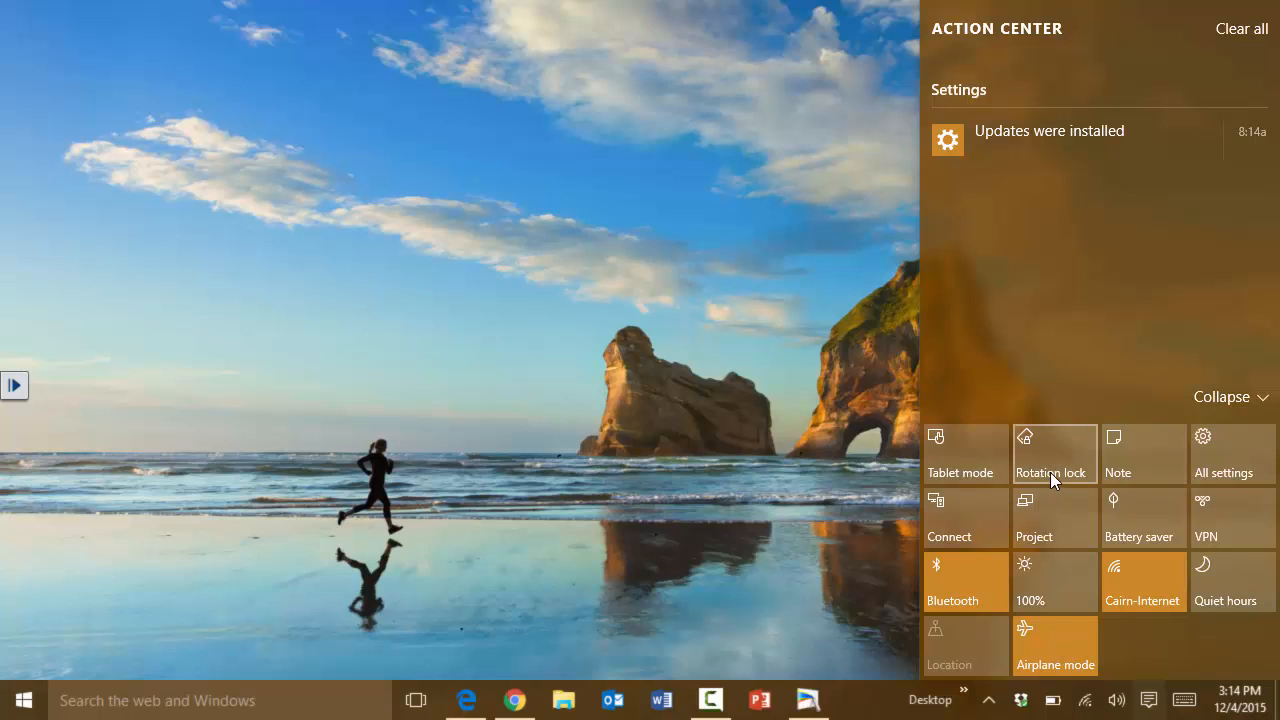
pyautogui.moveTo(964, 456)
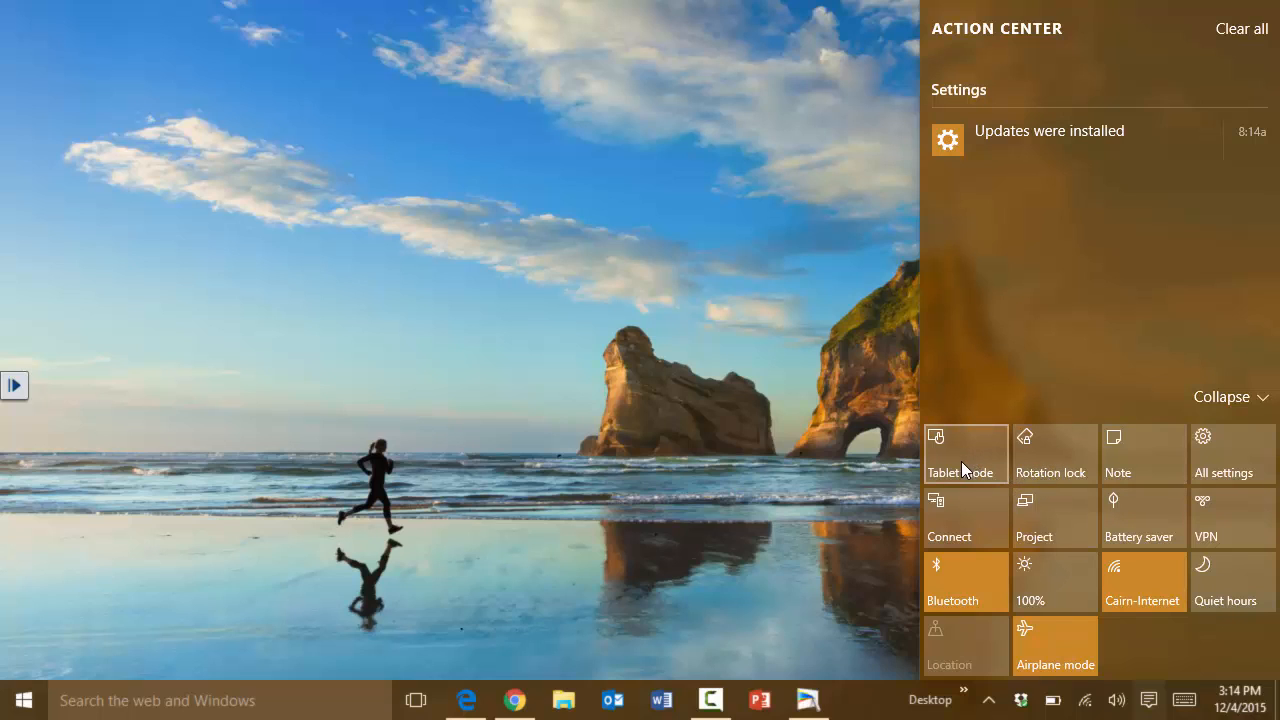
pyautogui.moveTo(966, 472)
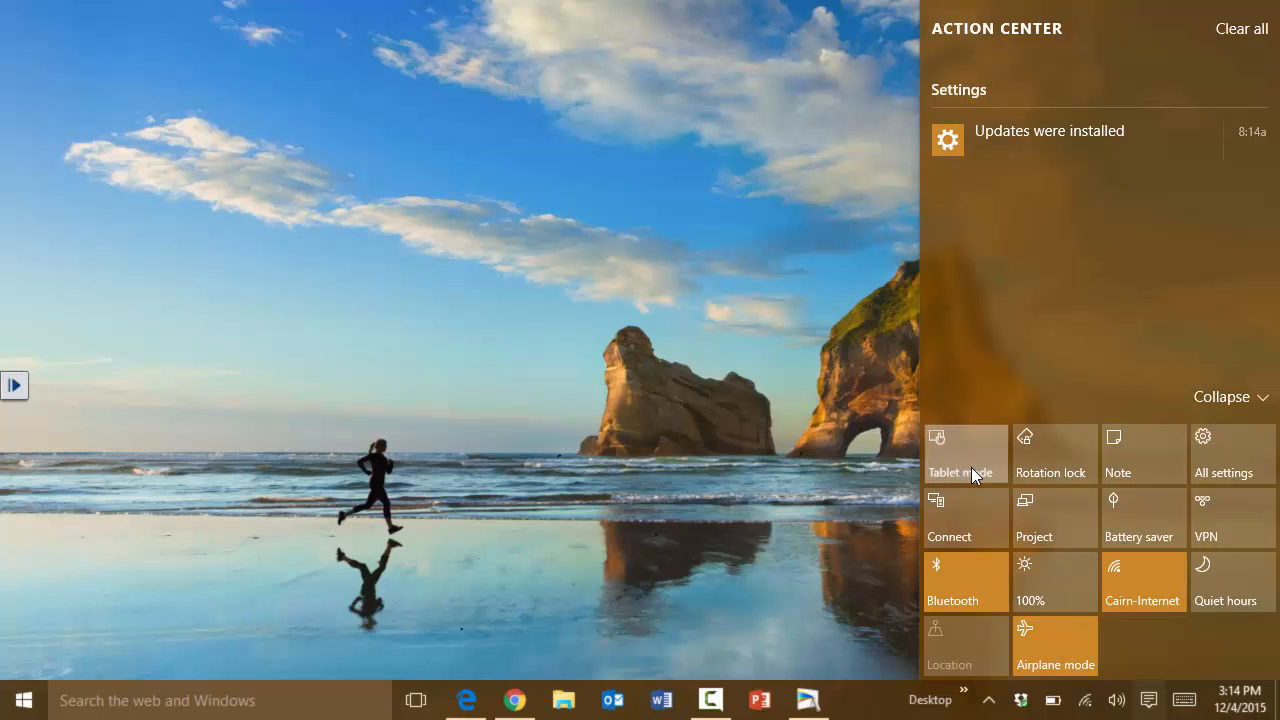
pyautogui.click(960, 452)
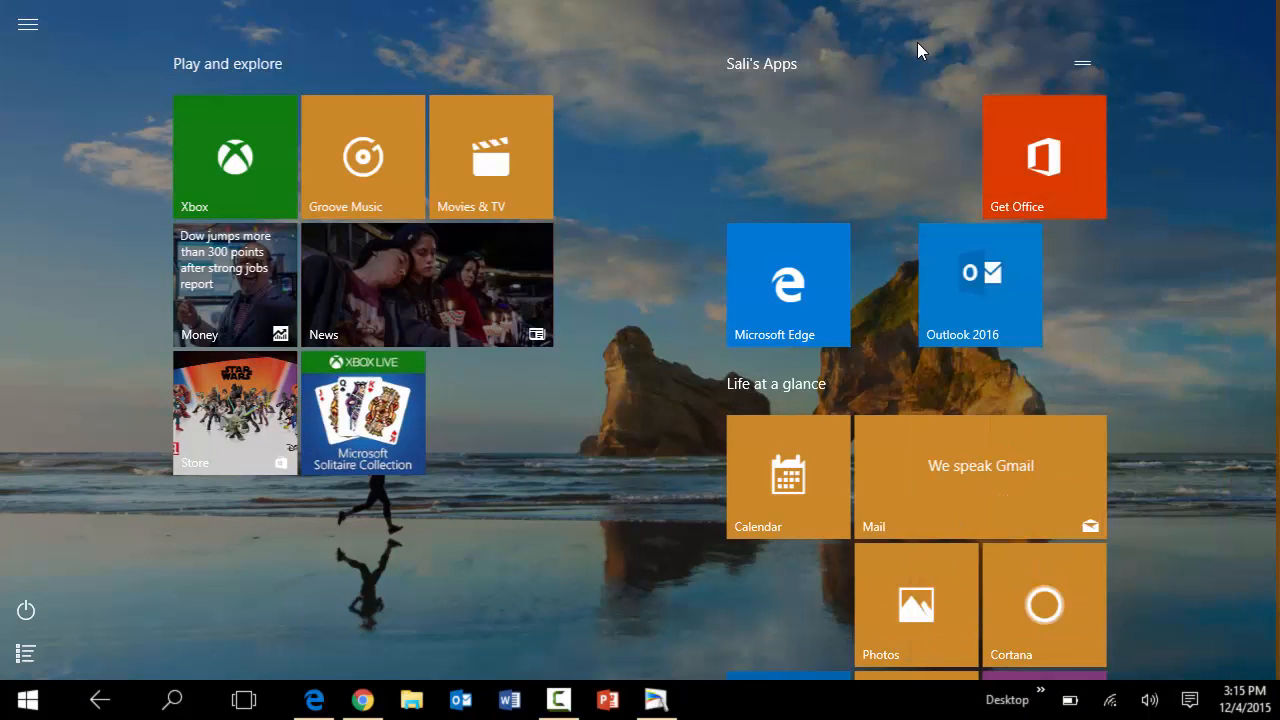
# Step: Dismiss the full-screen Start and launch Microsoft Edge on the Yahoo homepage
pyautogui.click(244, 700)
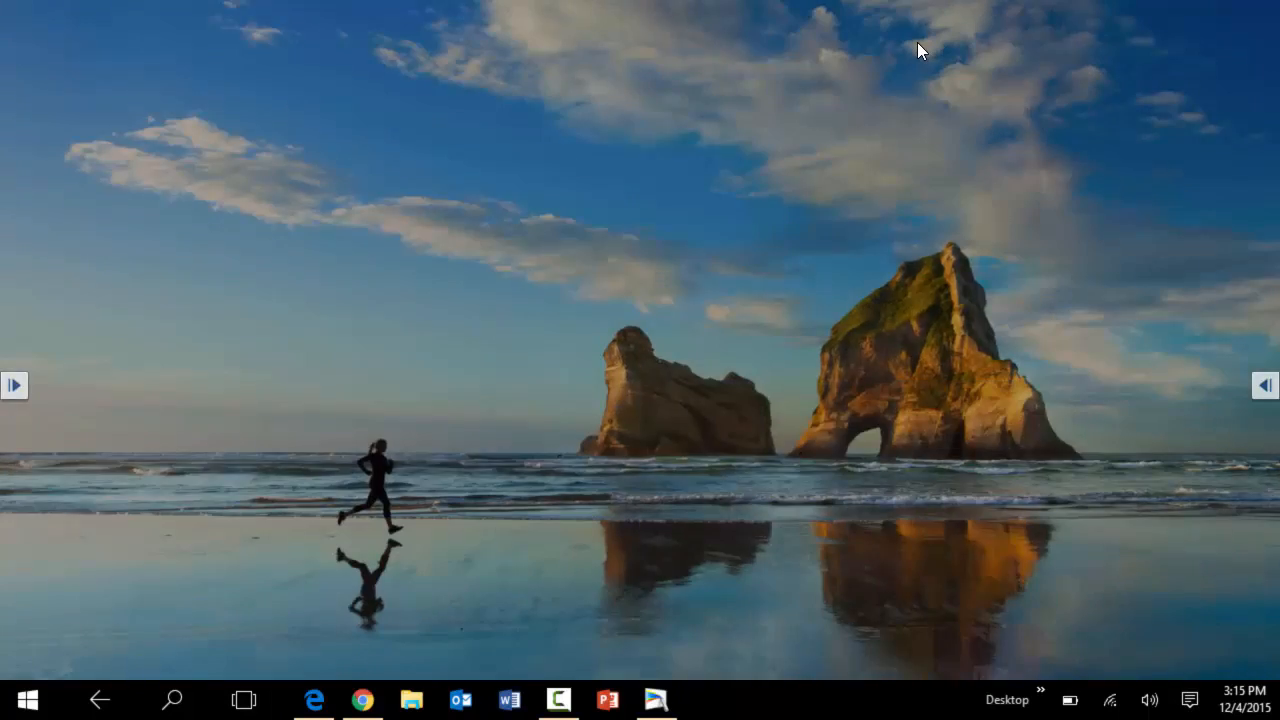
pyautogui.click(28, 700)
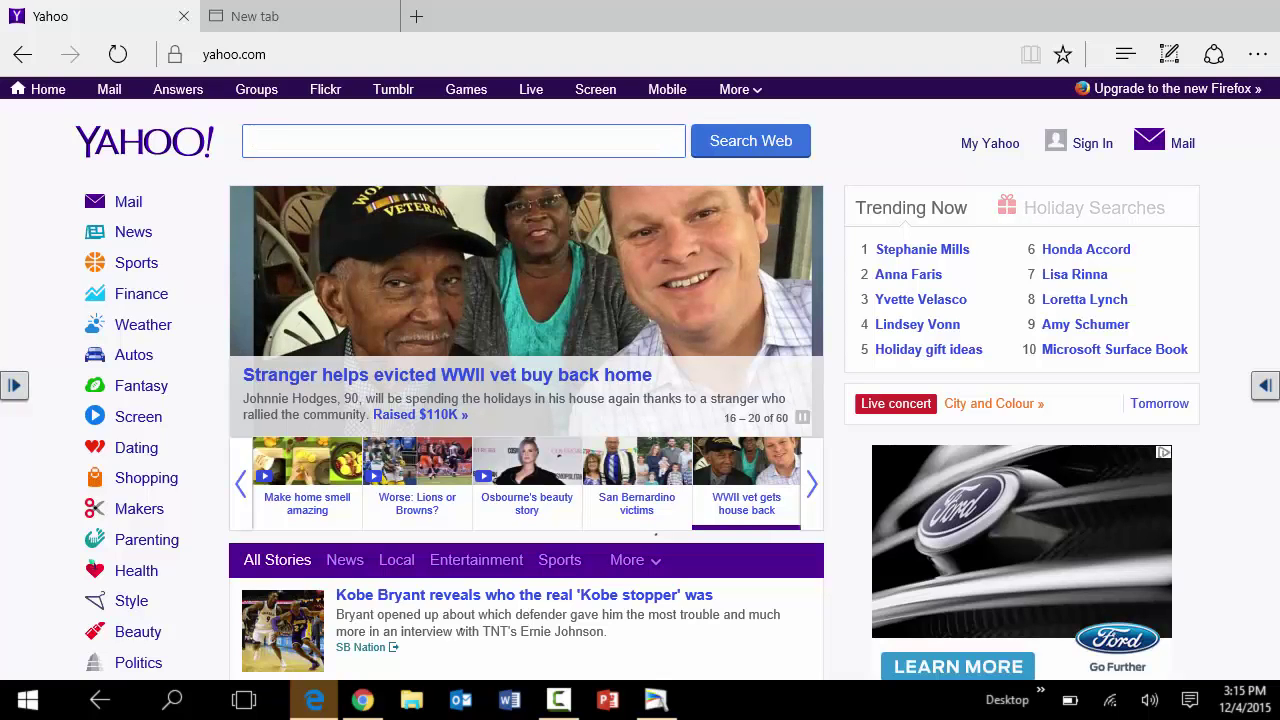
# Step: Advance the Yahoo headline carousel, then bring up Task View with all open windows
pyautogui.click(462, 140)
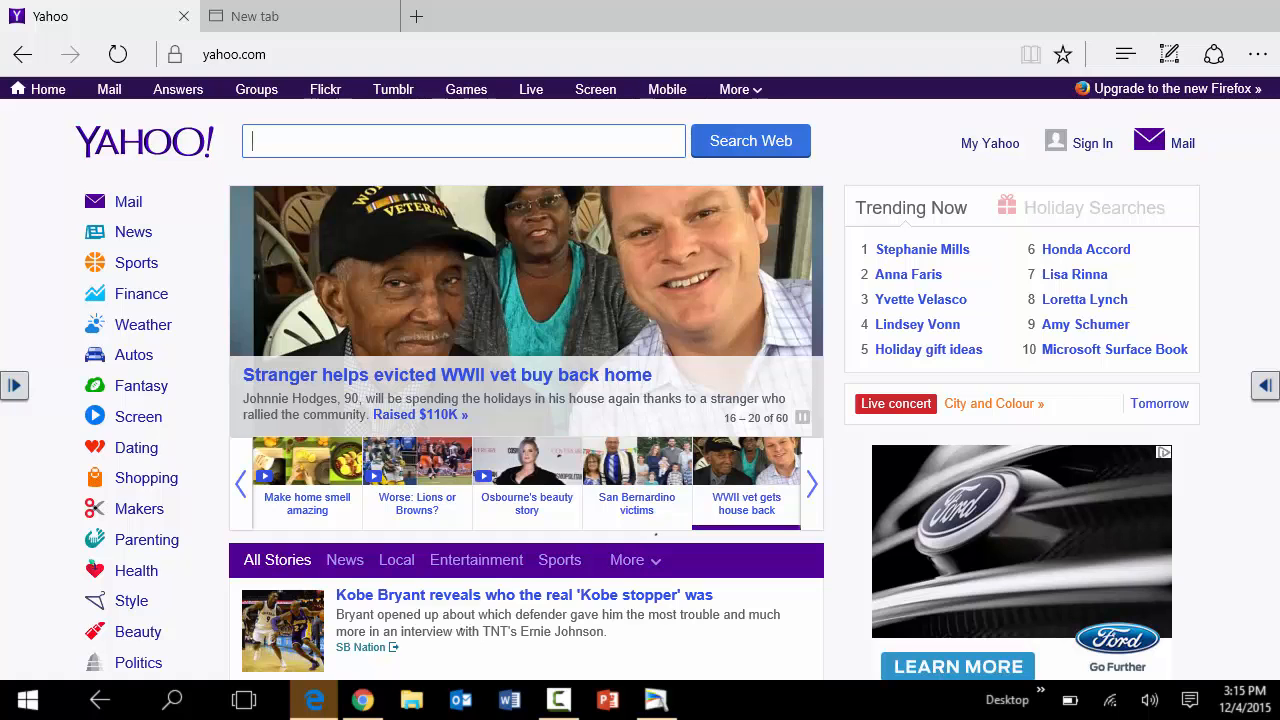
pyautogui.click(812, 482)
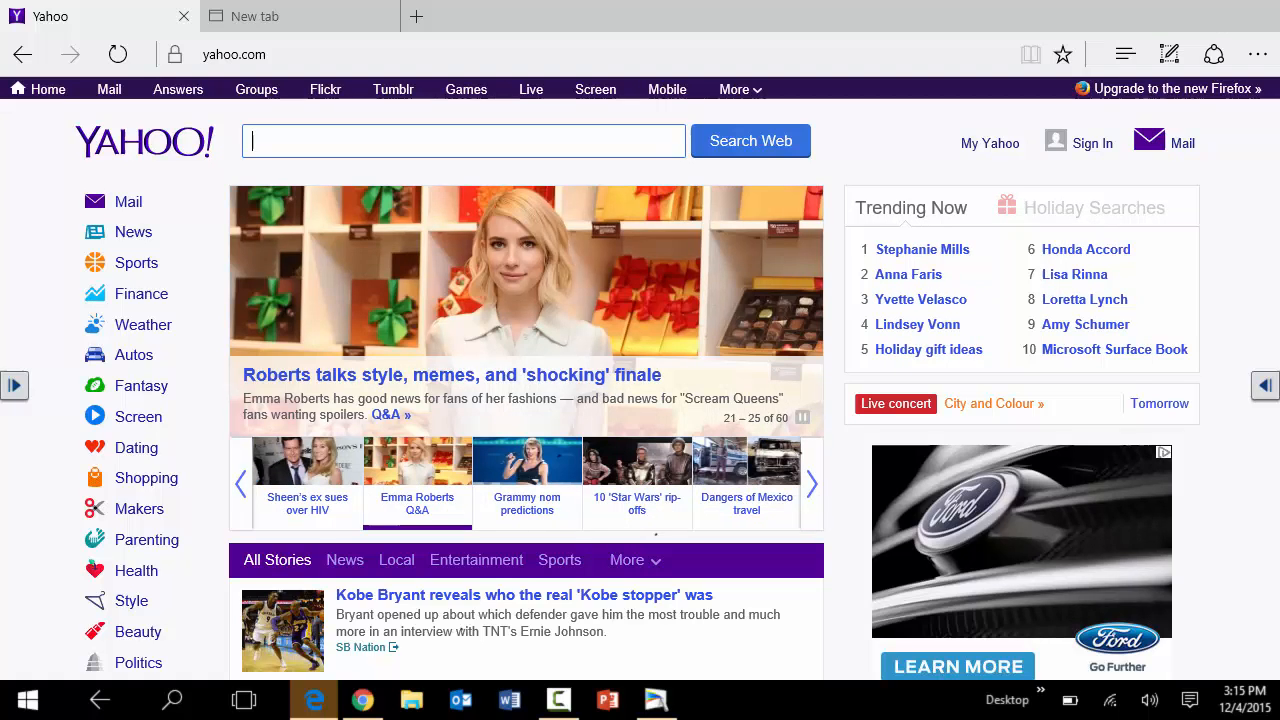
pyautogui.click(244, 700)
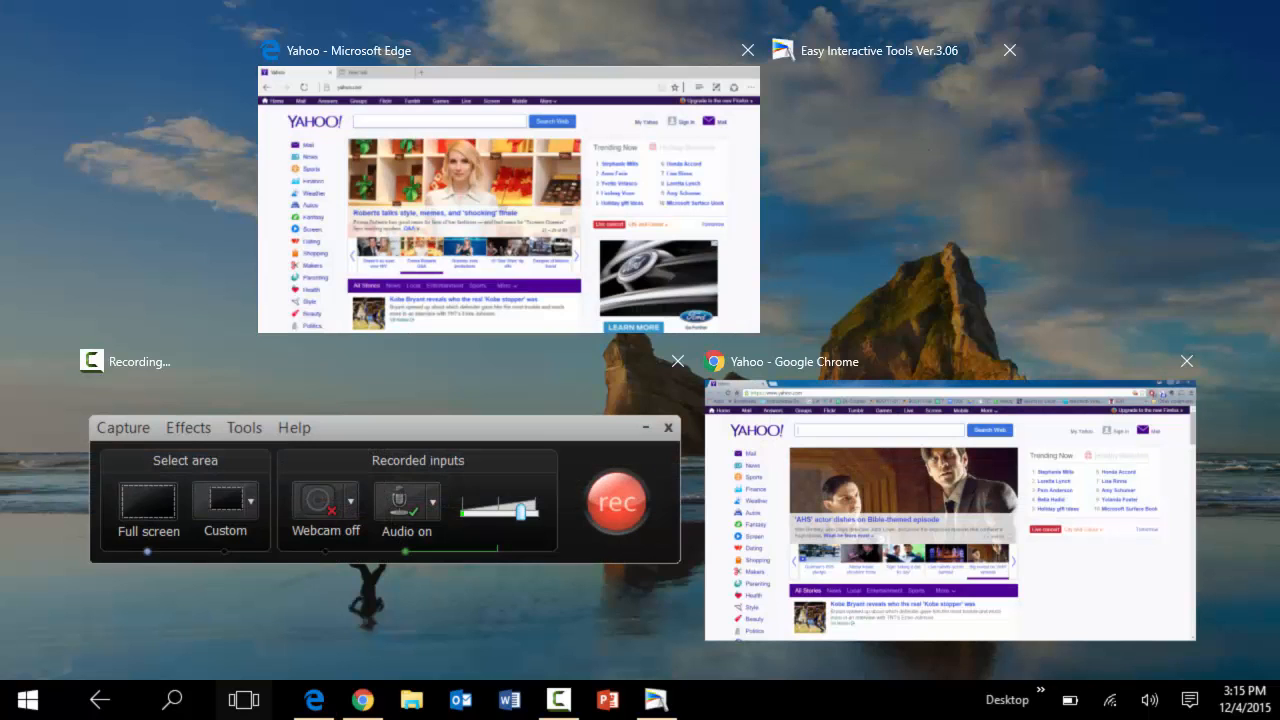
pyautogui.moveTo(244, 700)
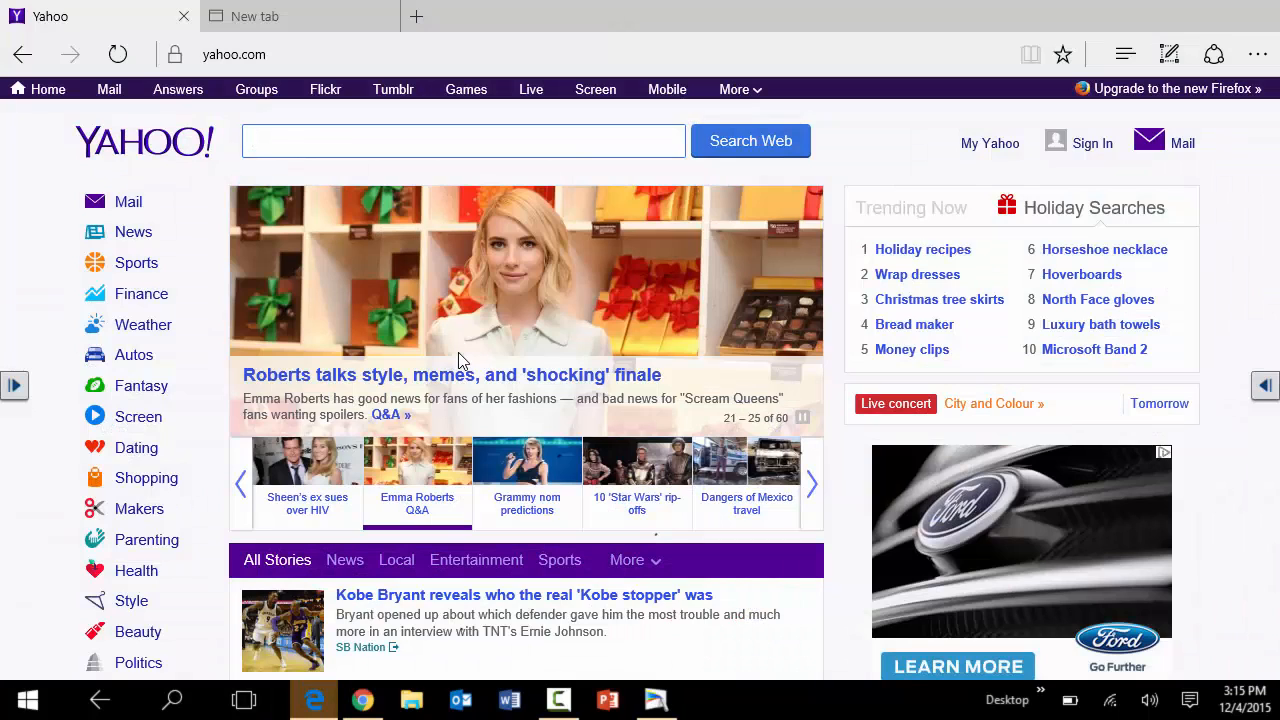
# Step: Leave the Yahoo page in Edge and bring up the full-screen Start screen
pyautogui.click(464, 140)
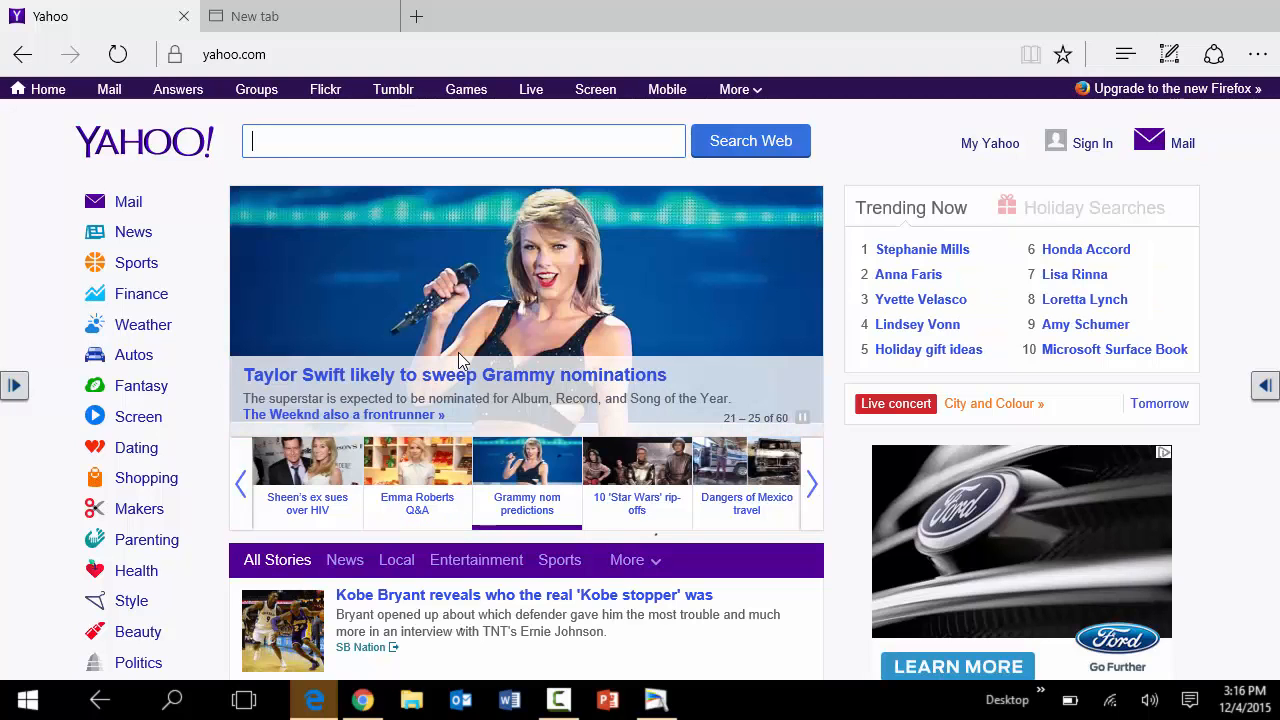
pyautogui.click(1188, 700)
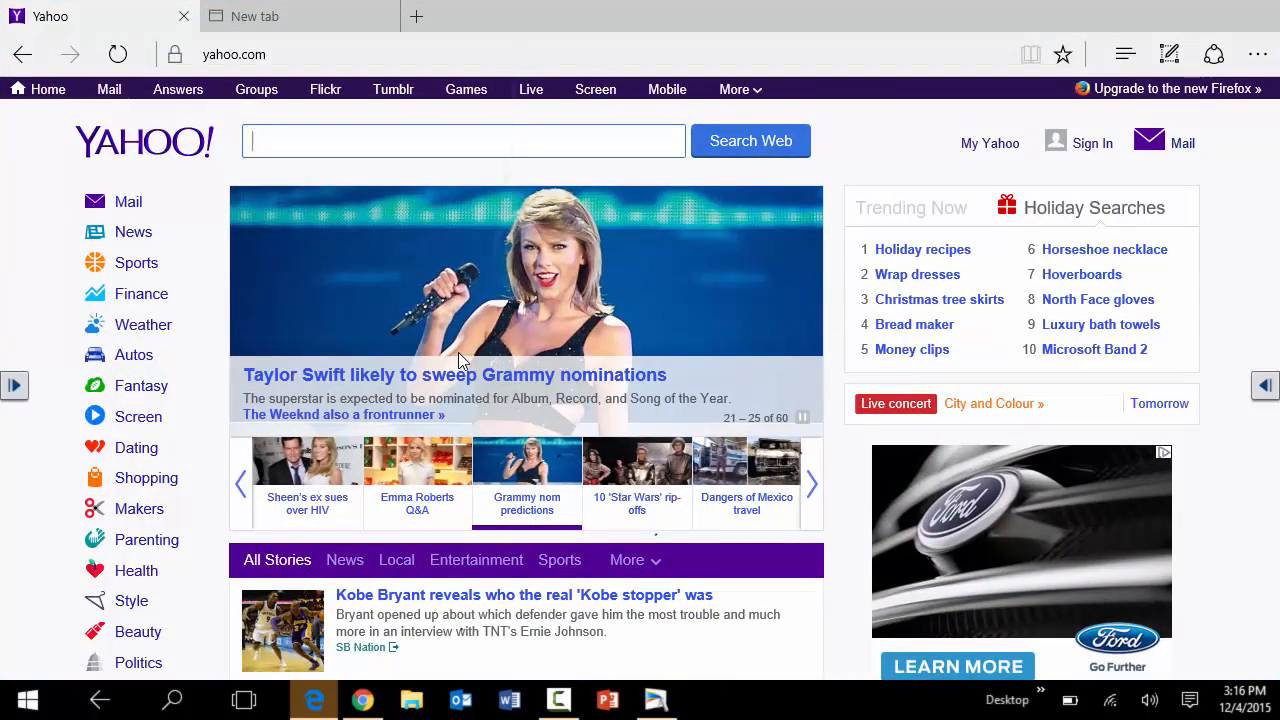
pyautogui.click(16, 700)
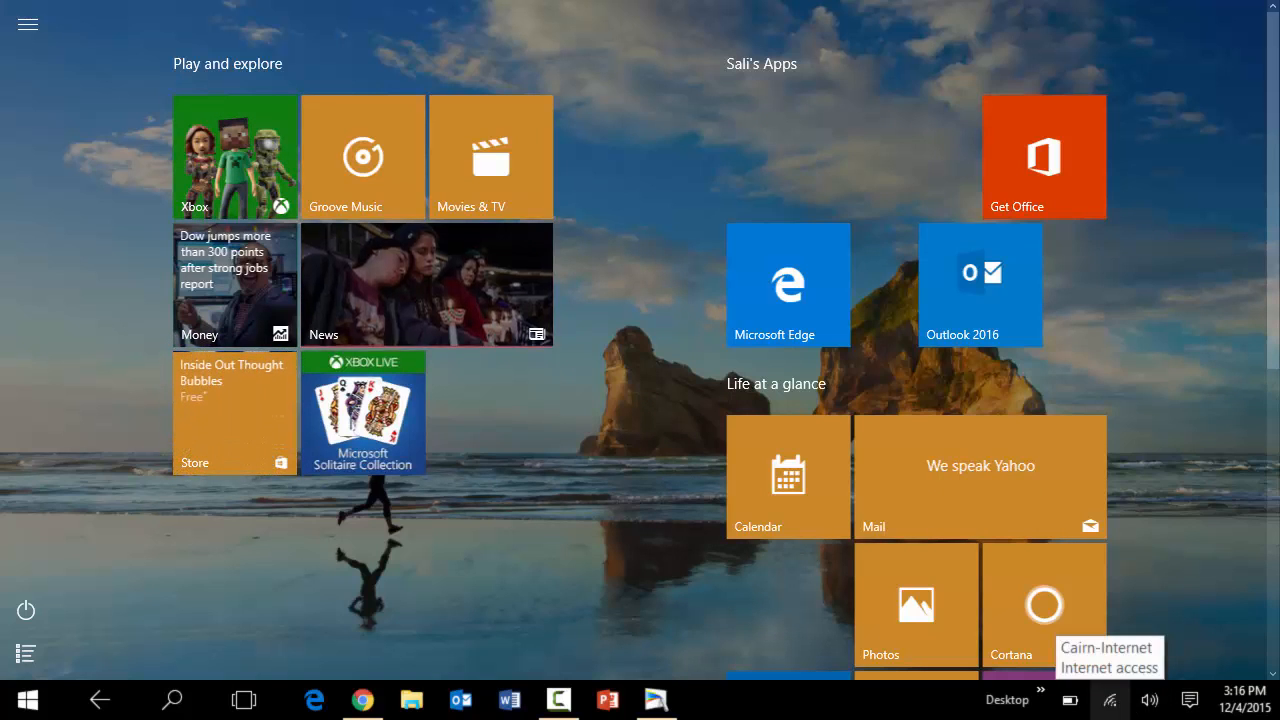
# Step: Bring up the Action Center over the Start screen to reach the tablet mode tile
pyautogui.click(1190, 700)
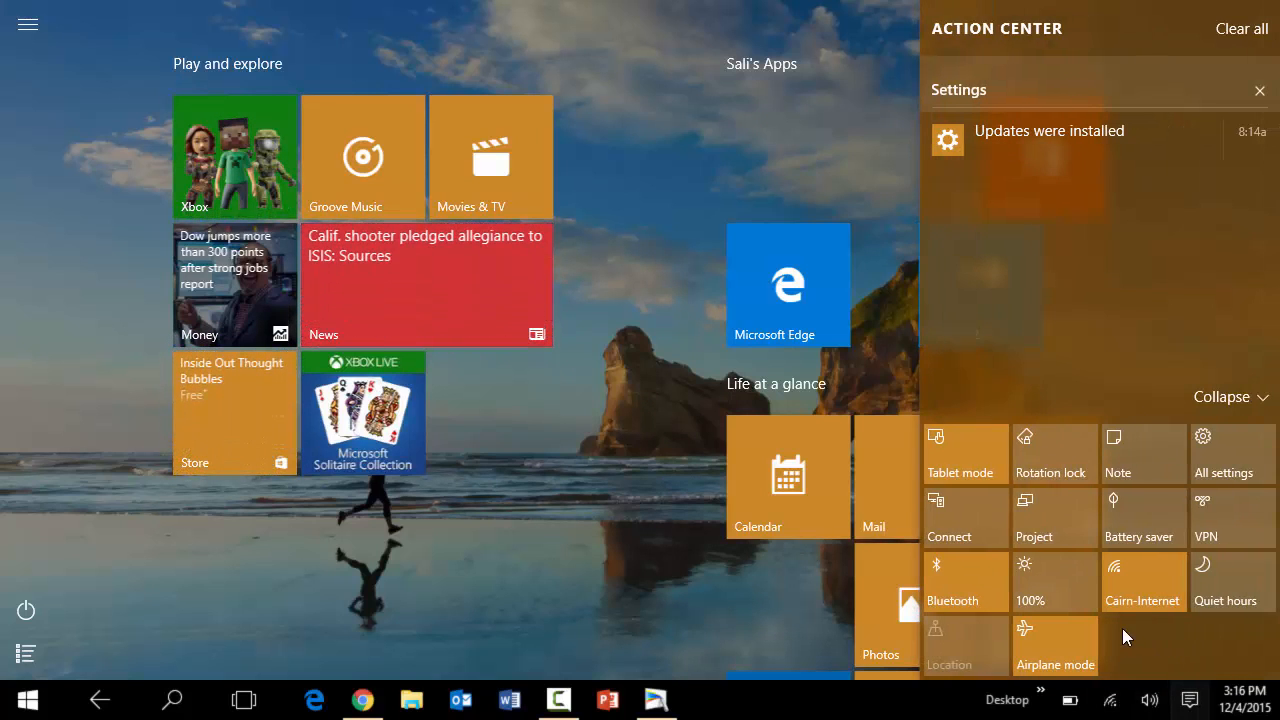
pyautogui.moveTo(964, 452)
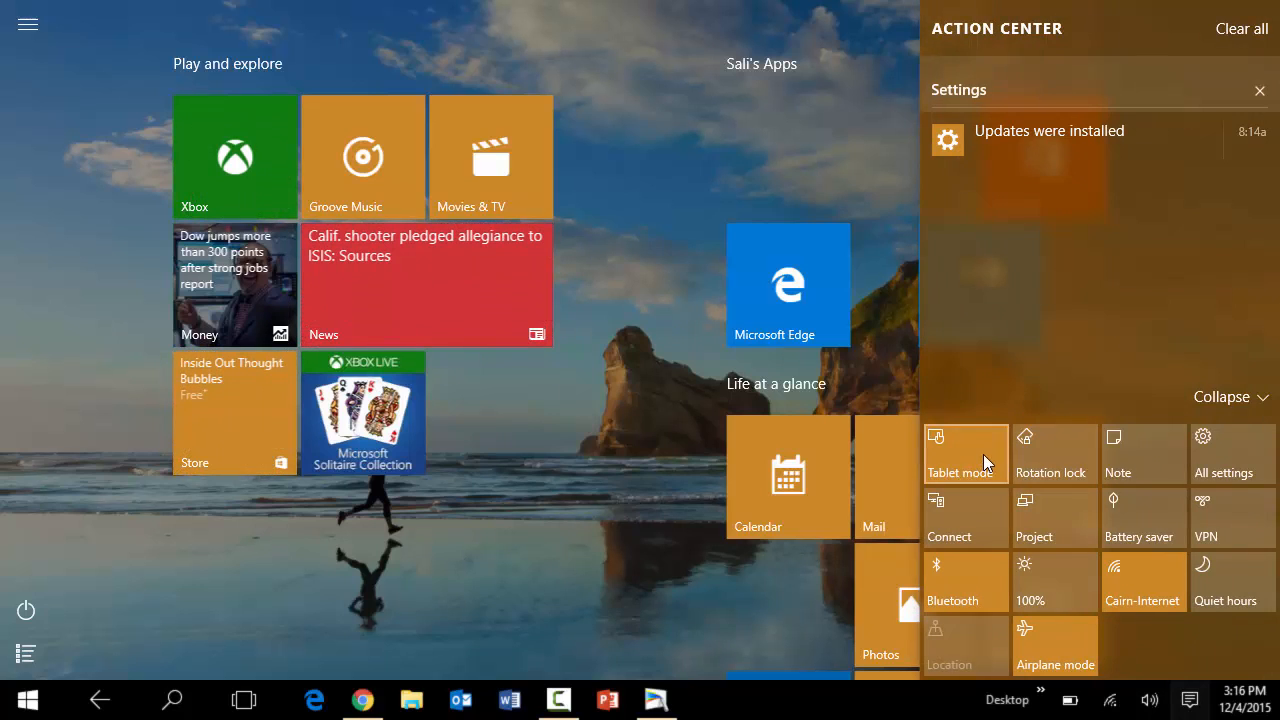